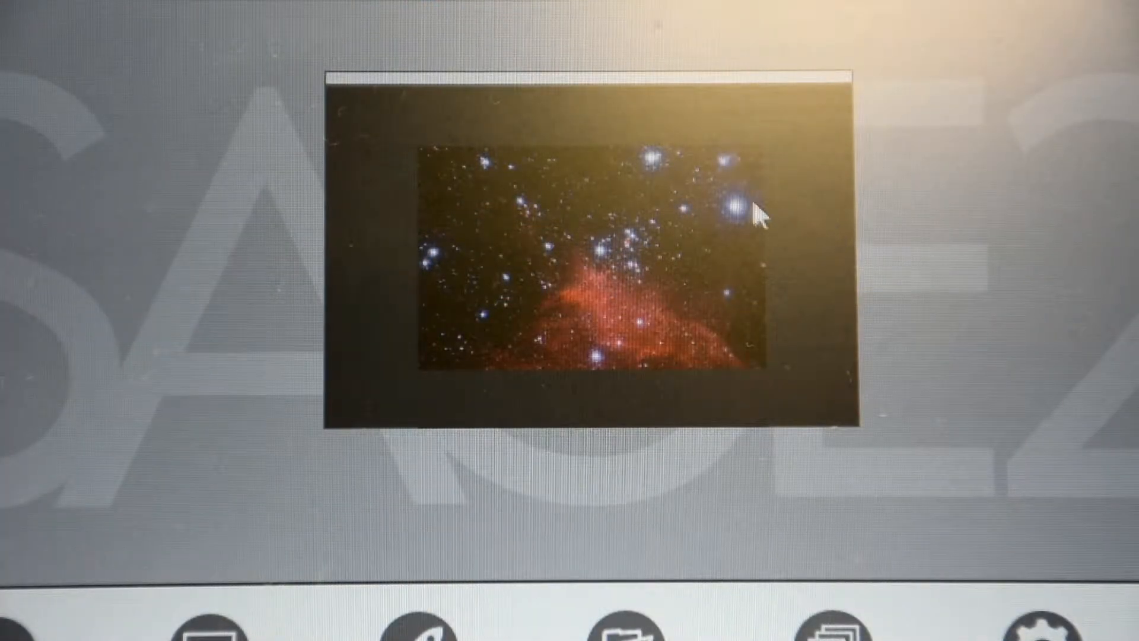
mouse_move(702, 243)
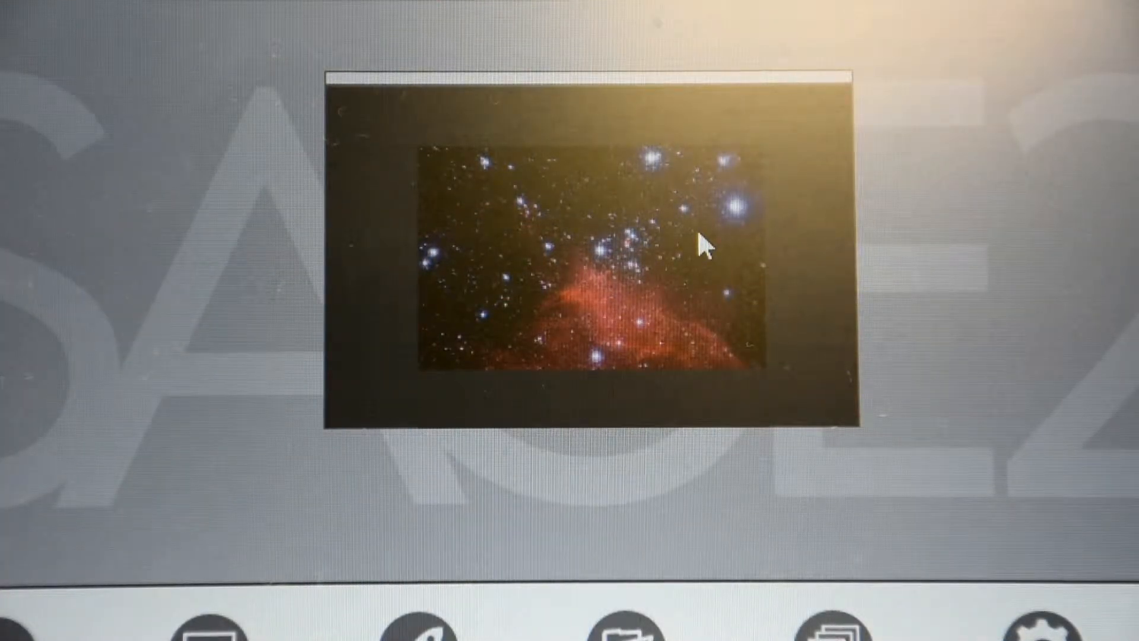